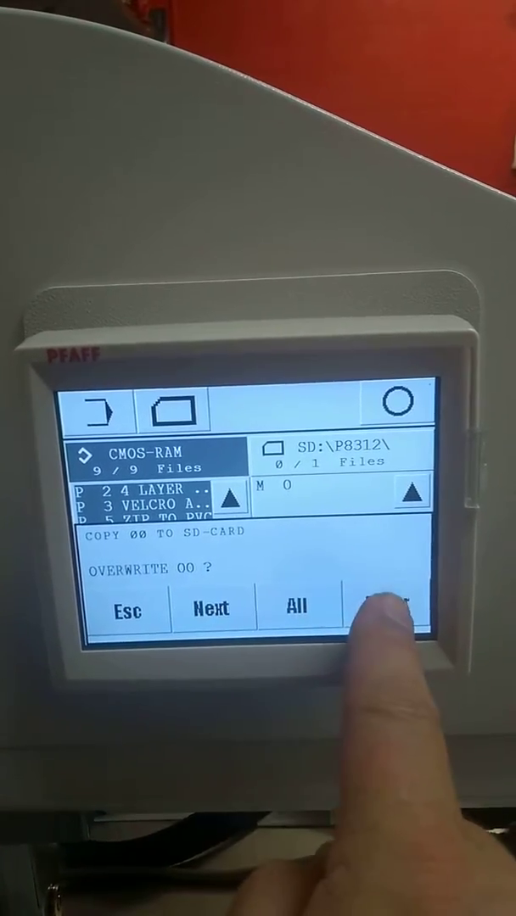
Confirm overwriting program 00 already on the SD card at the 'OVERWRITE 00 ?' prompt
{"action": "left_click", "coordinate": [382, 609]}
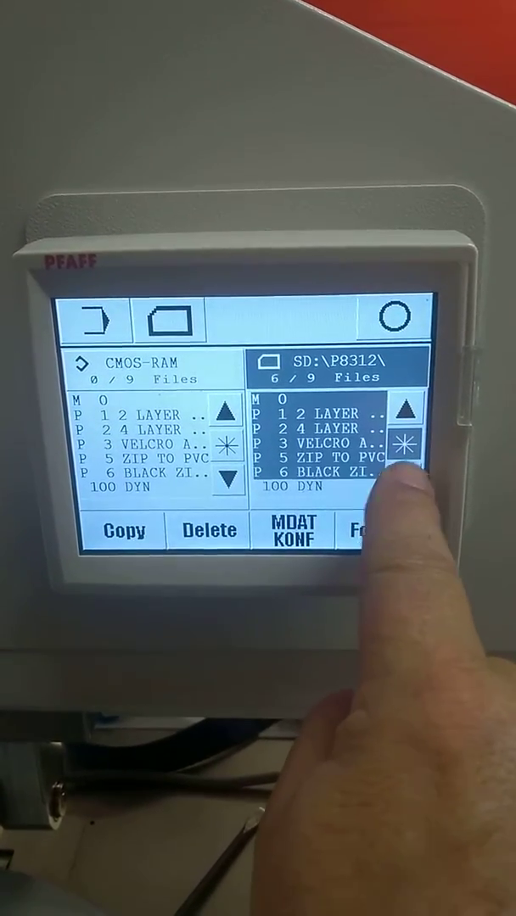
Select all nine programs on the SD card with the asterisk button (9/9)
{"action": "left_click", "coordinate": [406, 478]}
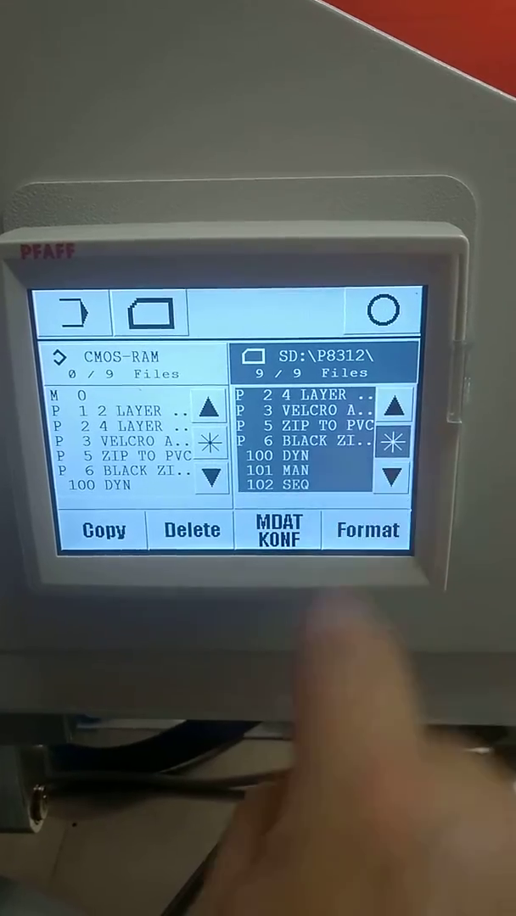